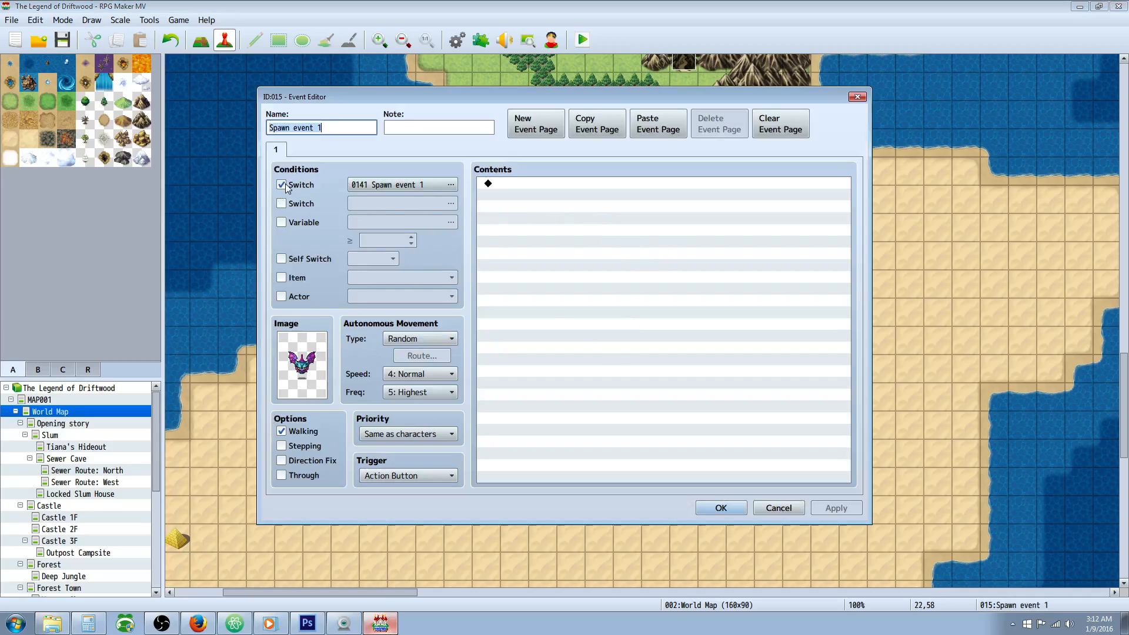
Review the bat spawn event's switch 0141 condition and close its editor
left_click(400, 184)
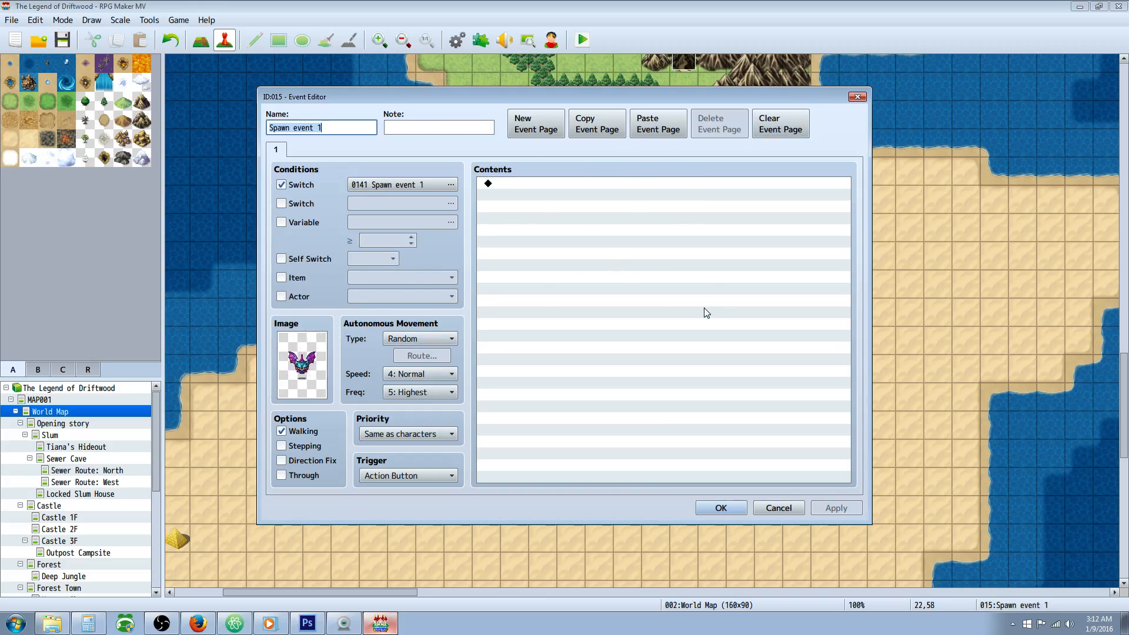
left_click(719, 508)
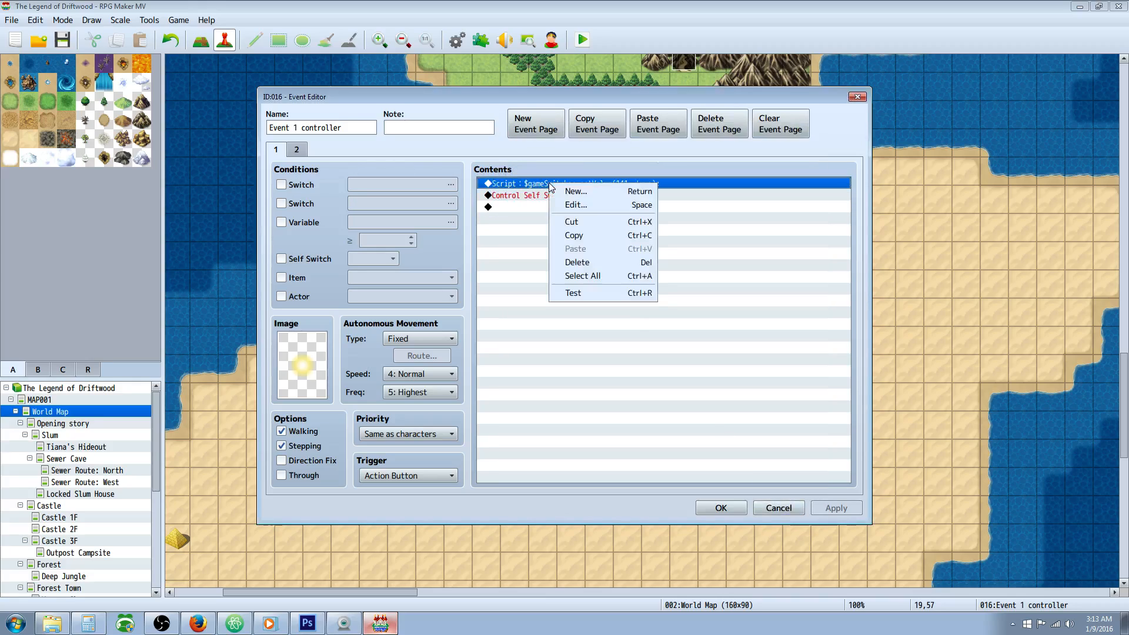
Inspect the controller's page 1 script setValue(141, true) and close it
left_click(576, 204)
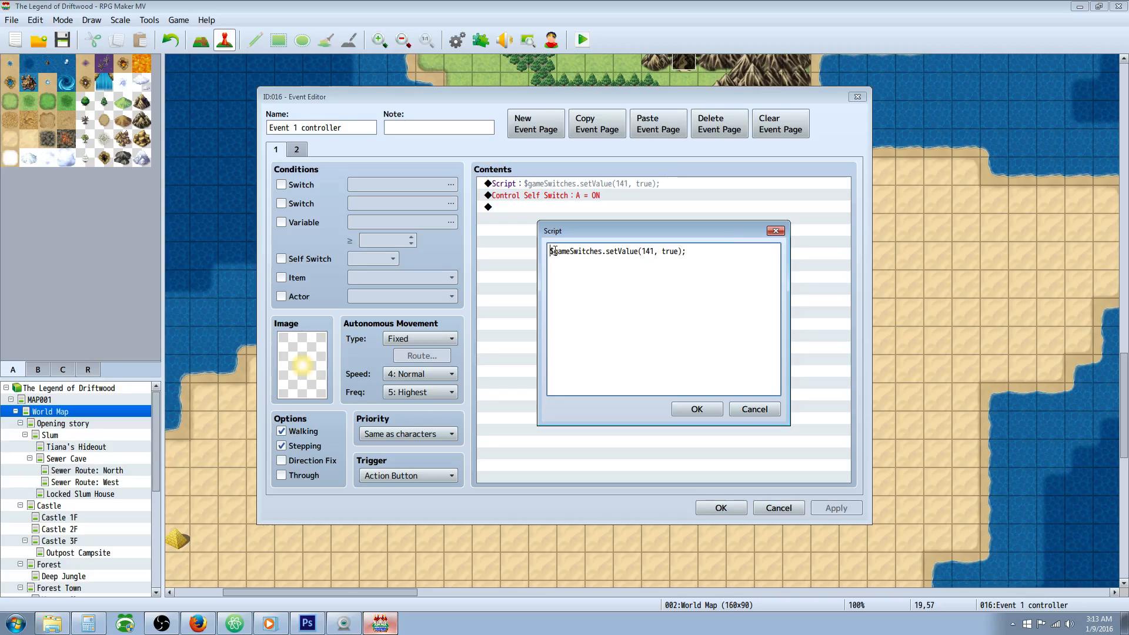
double_click(583, 252)
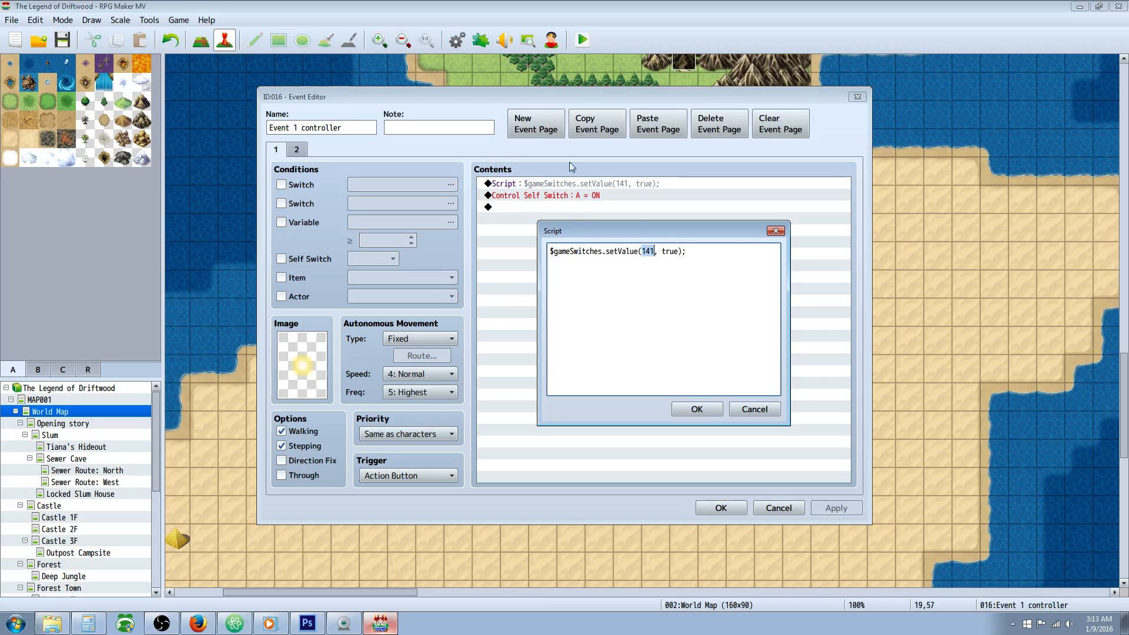
mouse_move(565, 61)
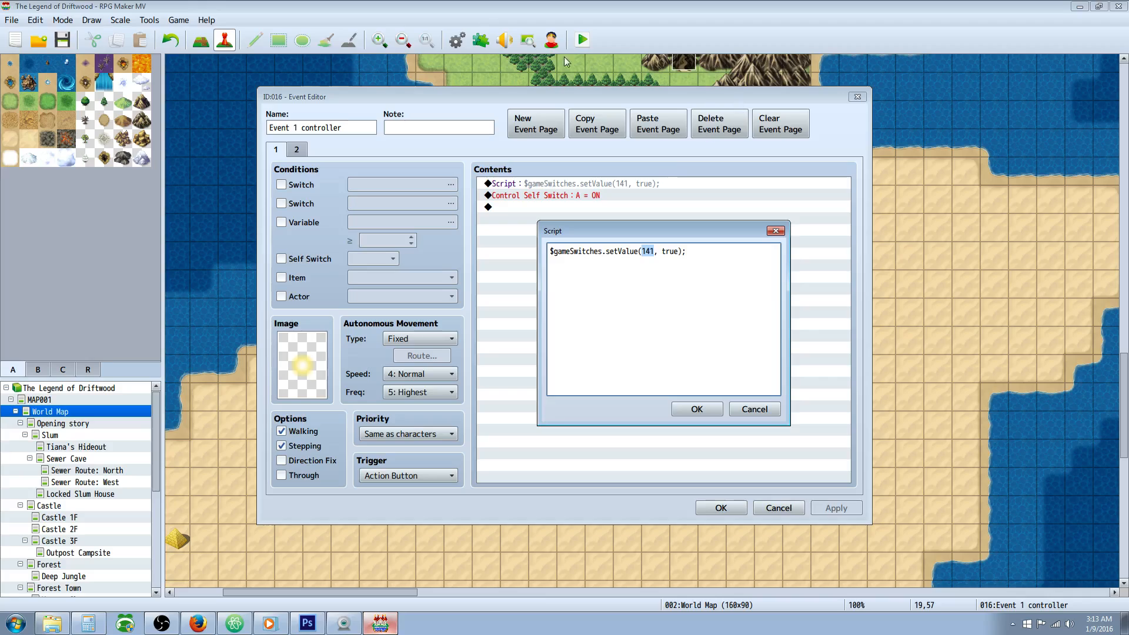
mouse_move(461, 187)
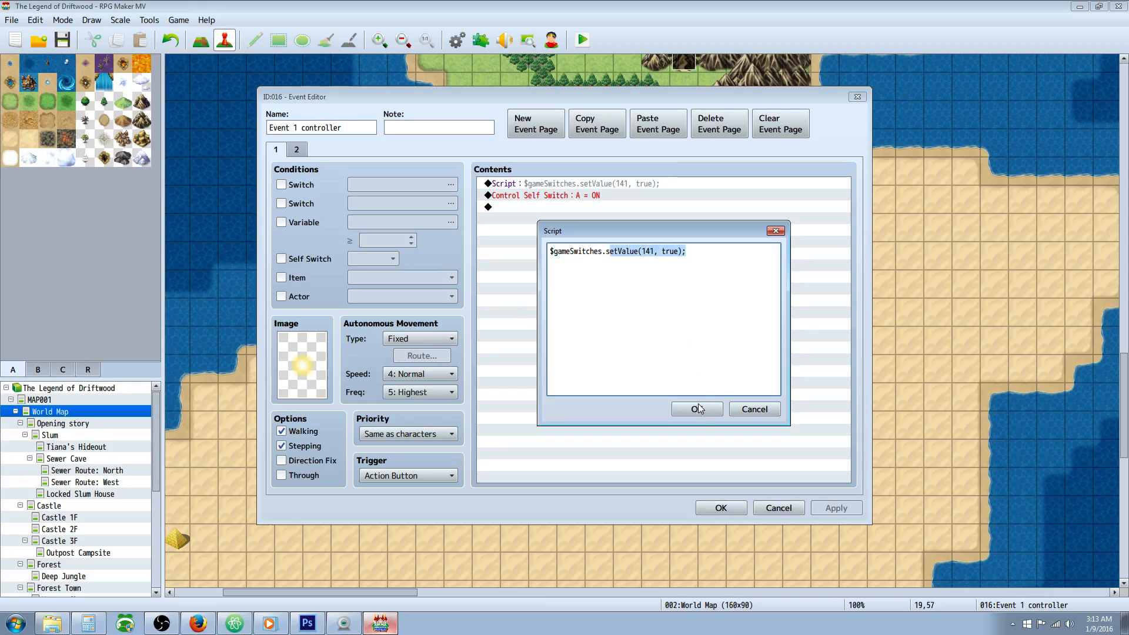
left_click(695, 409)
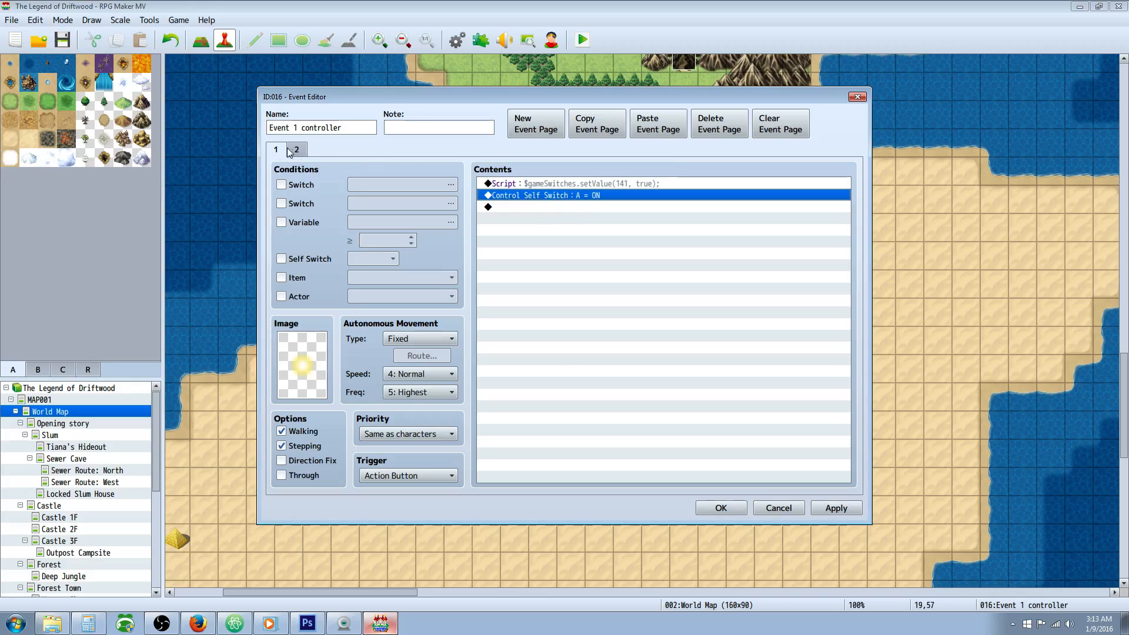
Inspect the controller's page 2 script setValue(141, false) and close it
left_click(296, 150)
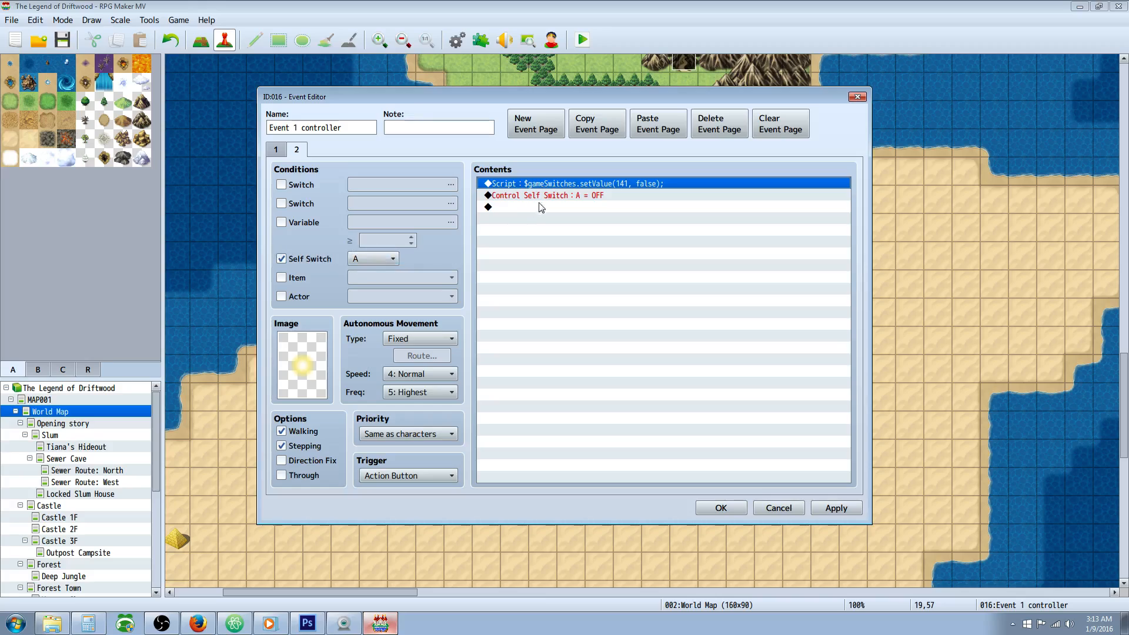
mouse_move(569, 183)
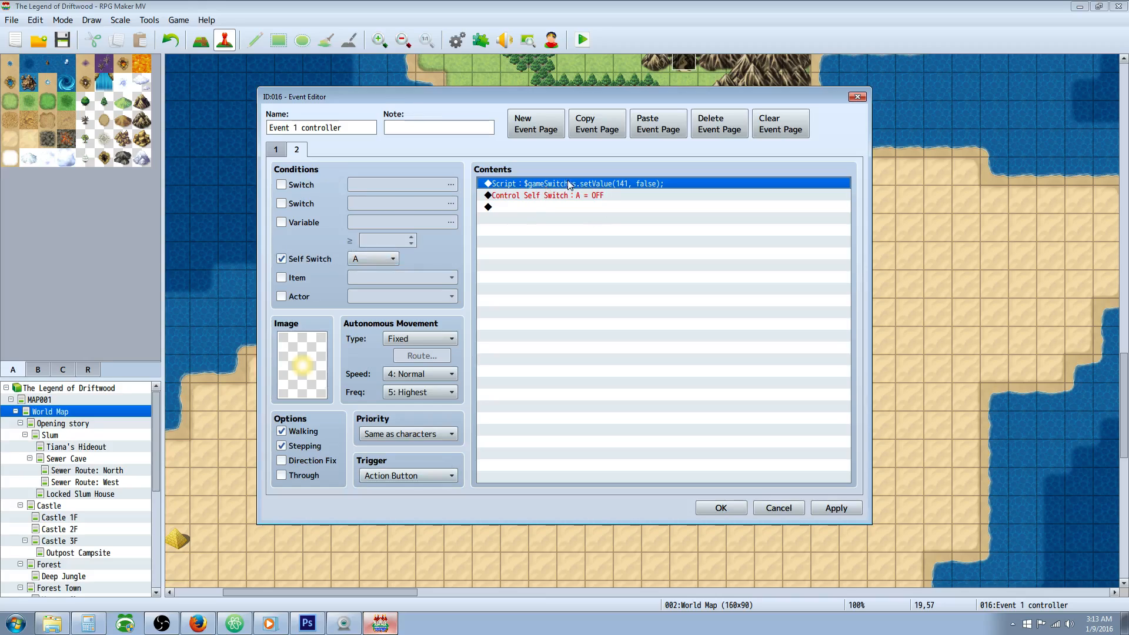
double_click(575, 183)
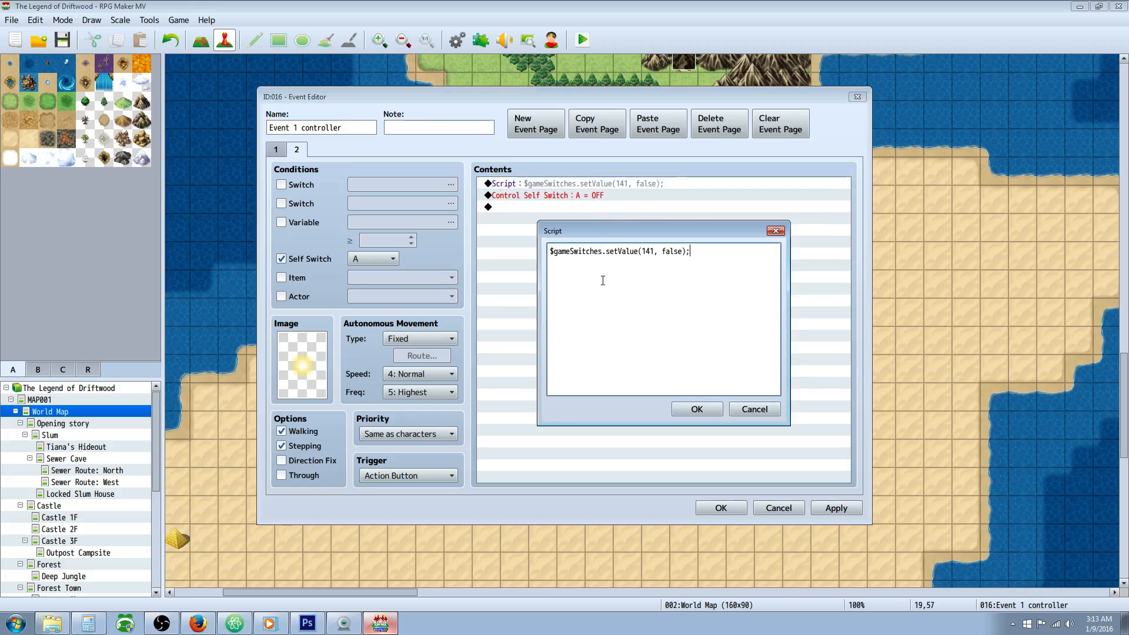
double_click(673, 250)
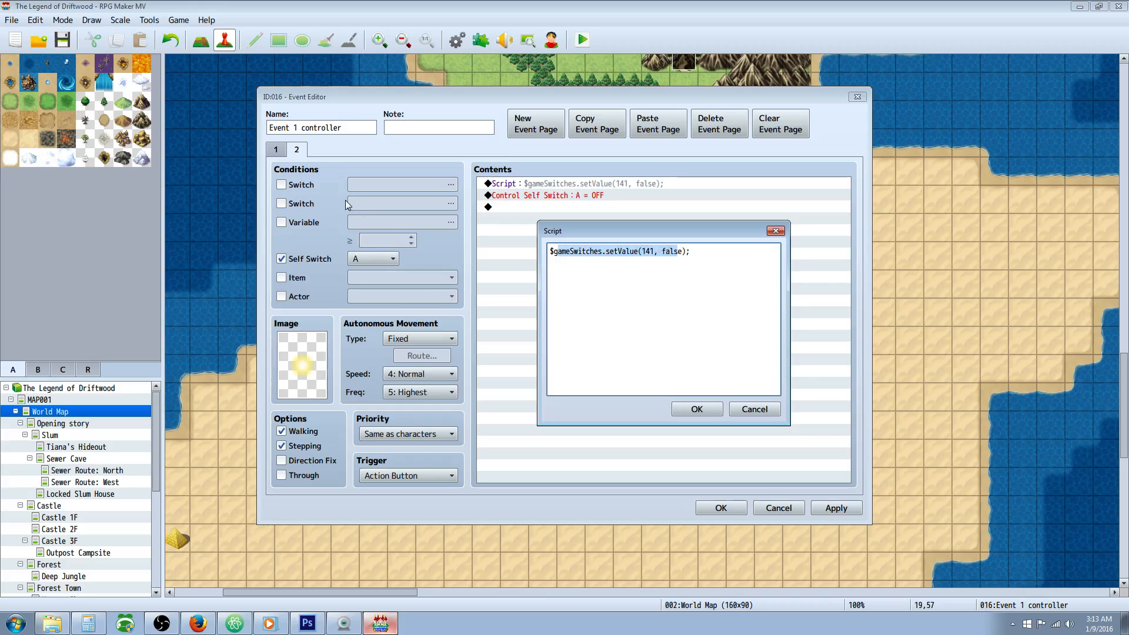
mouse_move(787, 311)
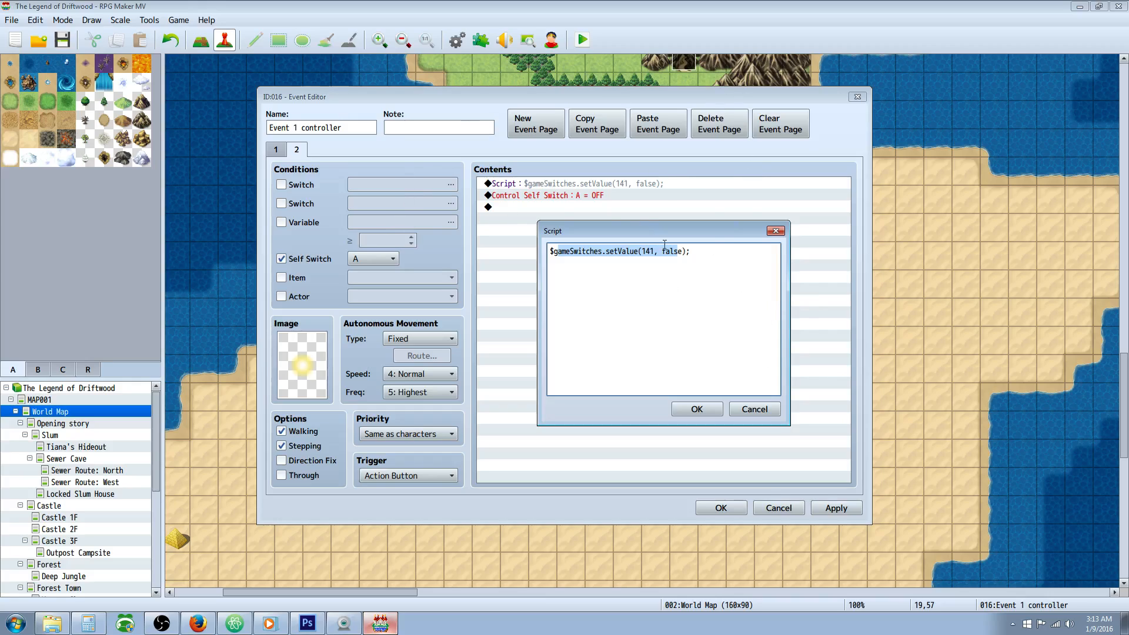
left_click(695, 409)
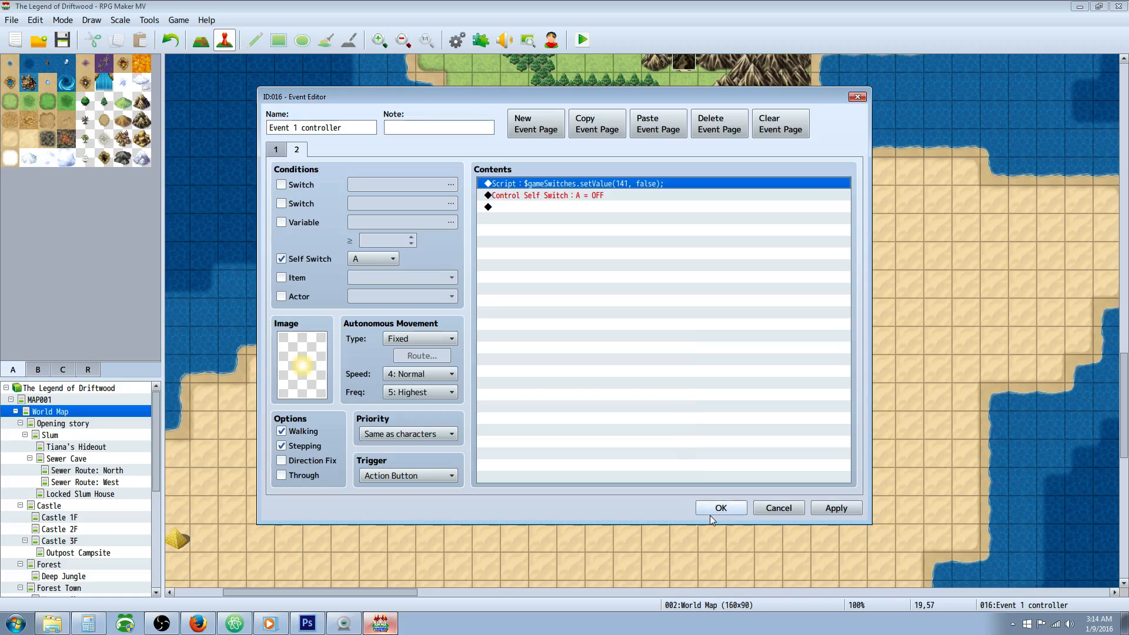
Close the controller event and launch a playtest of The Legend of Driftwood
left_click(720, 508)
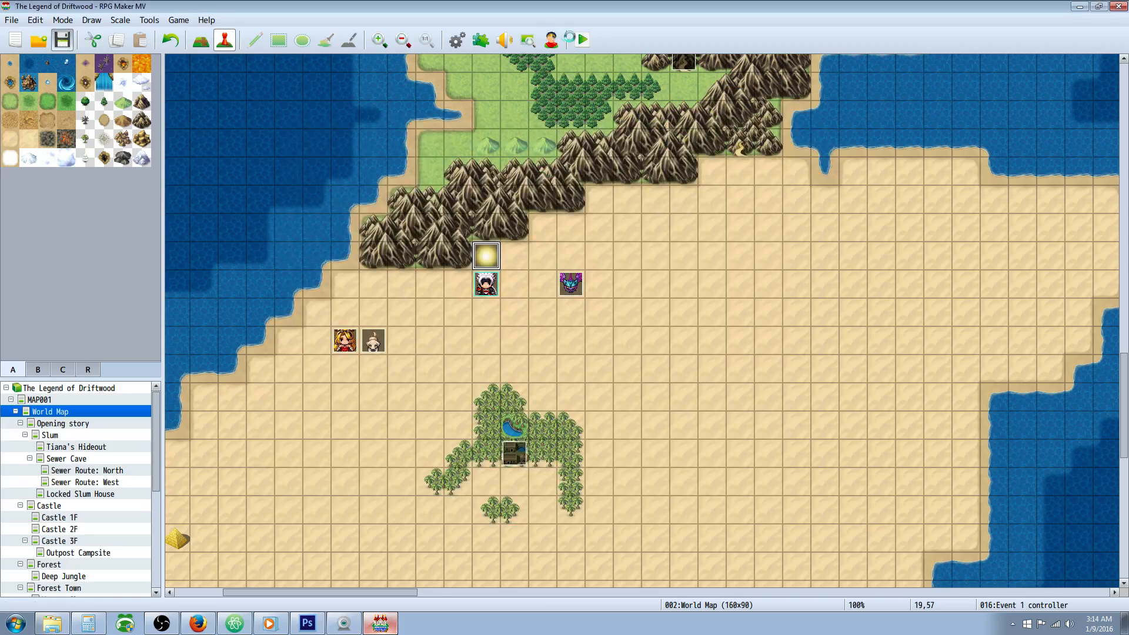
left_click(581, 40)
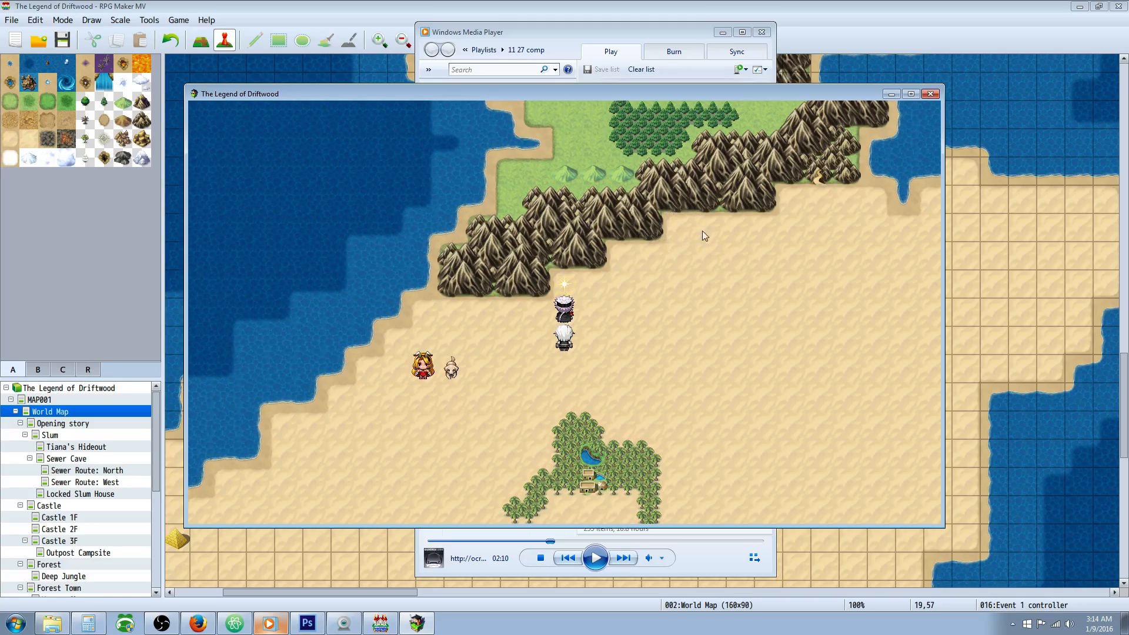
mouse_move(684, 233)
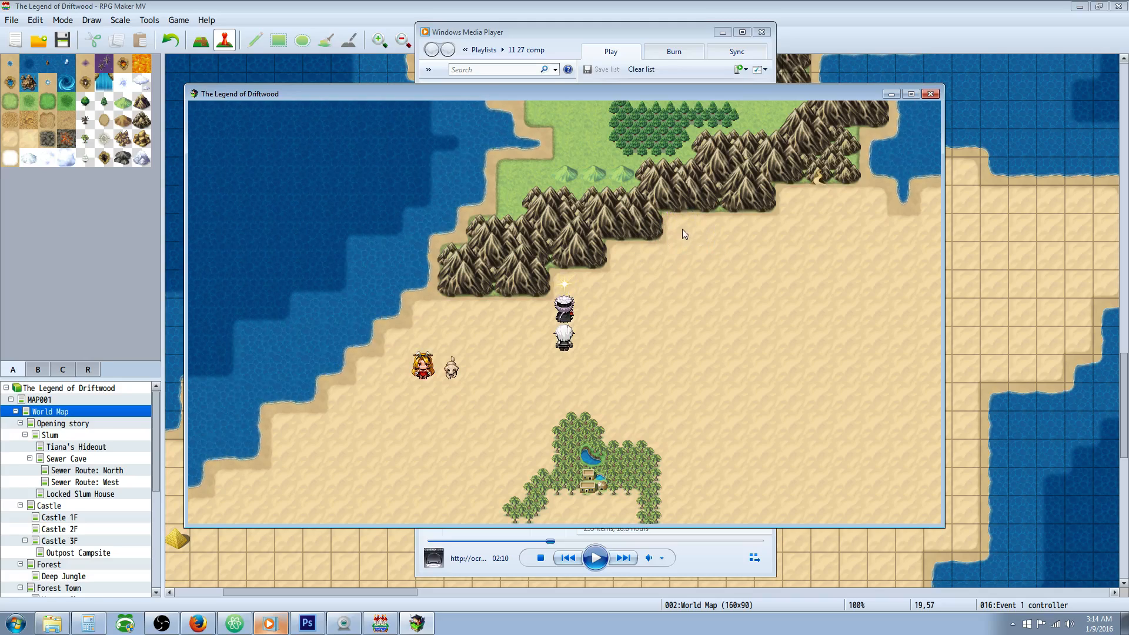
mouse_move(656, 312)
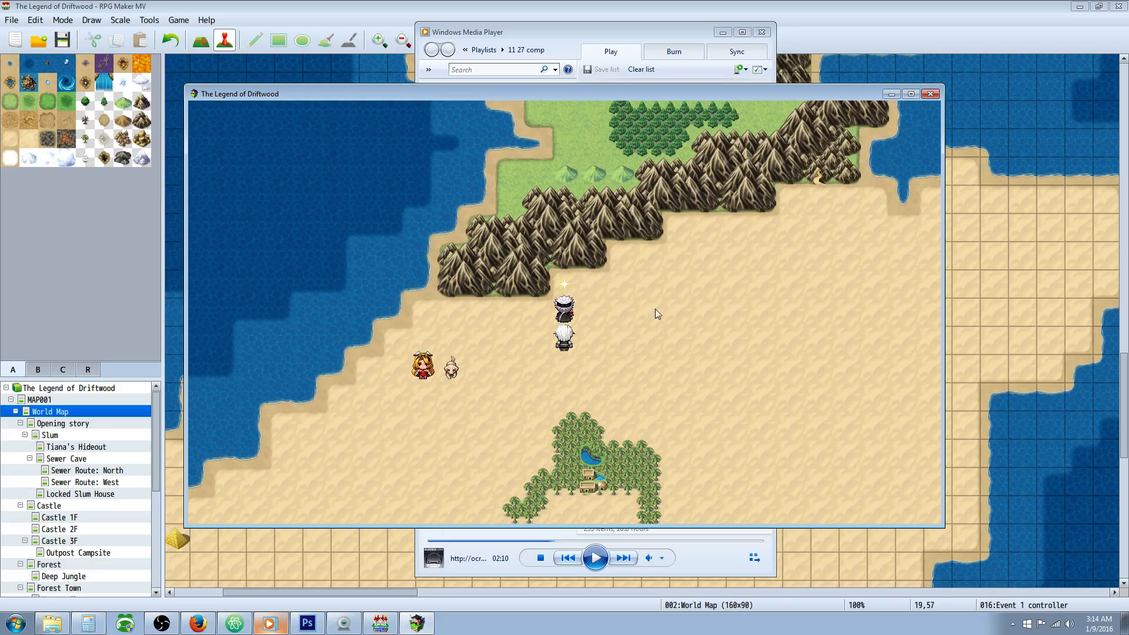